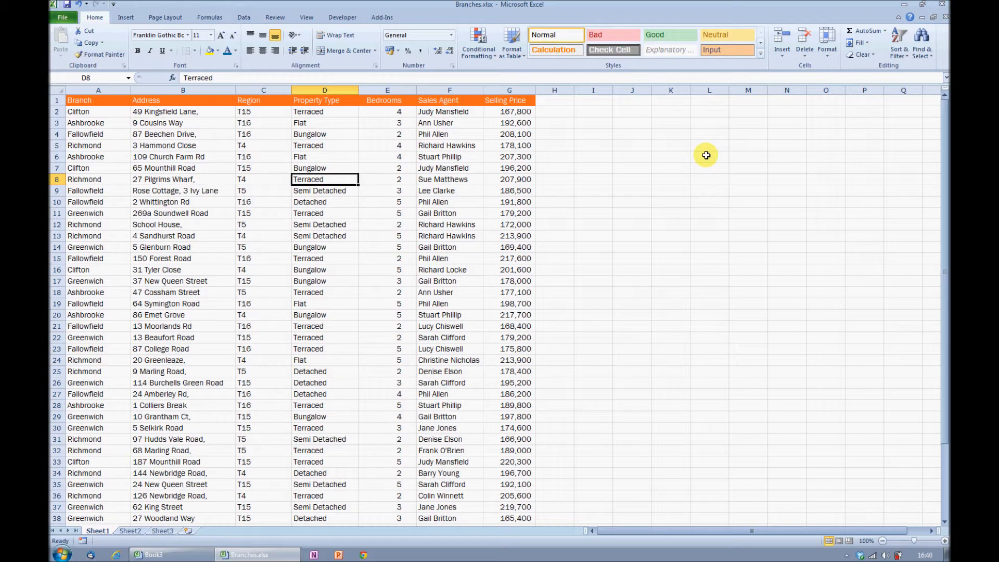
mouse_move(487, 159)
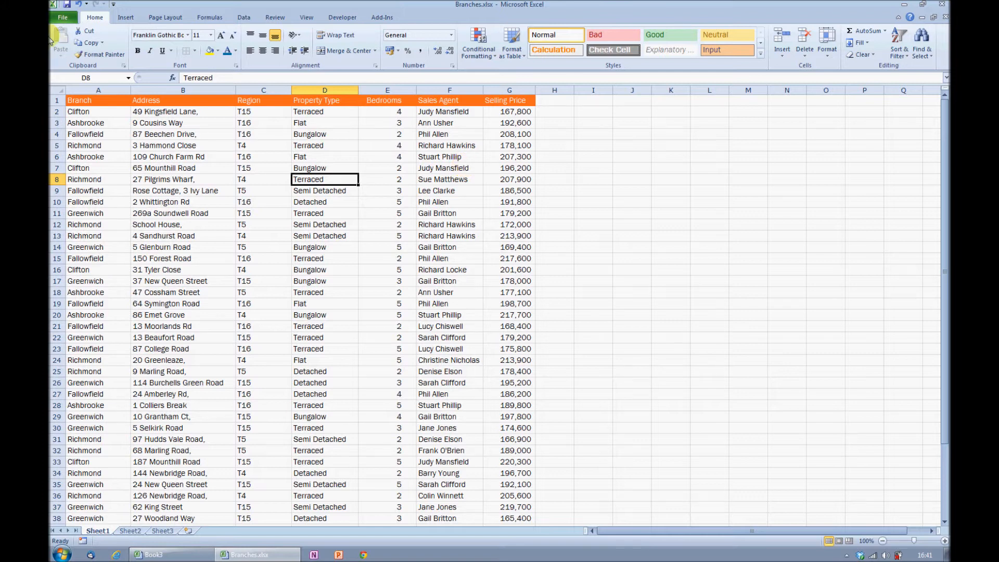
mouse_move(717, 75)
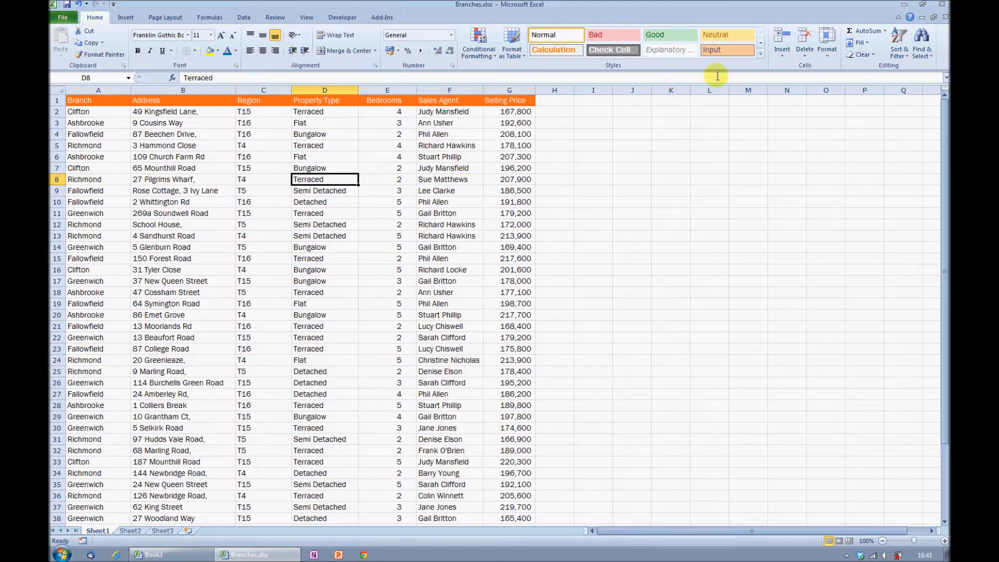
mouse_move(898, 52)
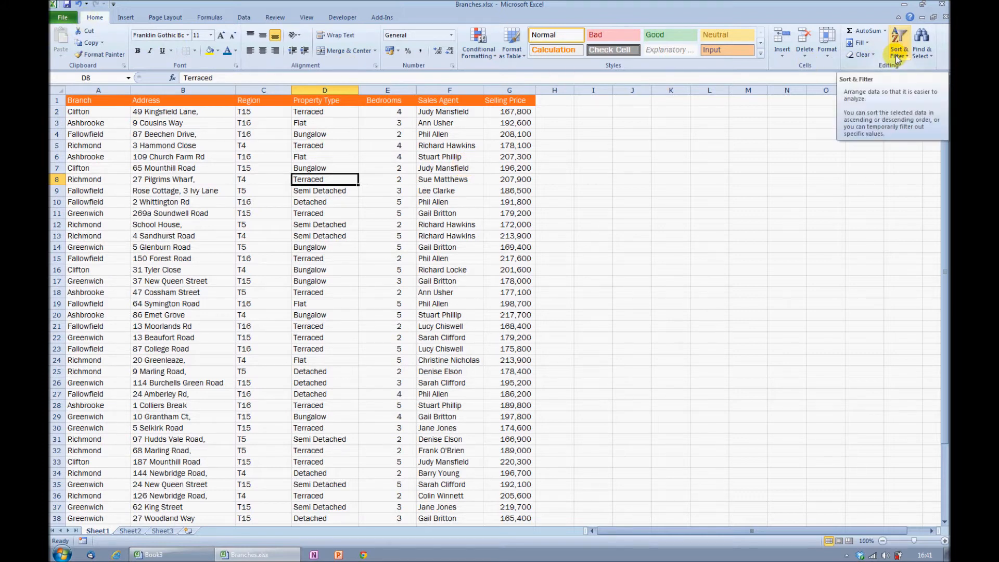
Turn on AutoFilter for the Branches property list and show the Branch filter choices
left_click(898, 41)
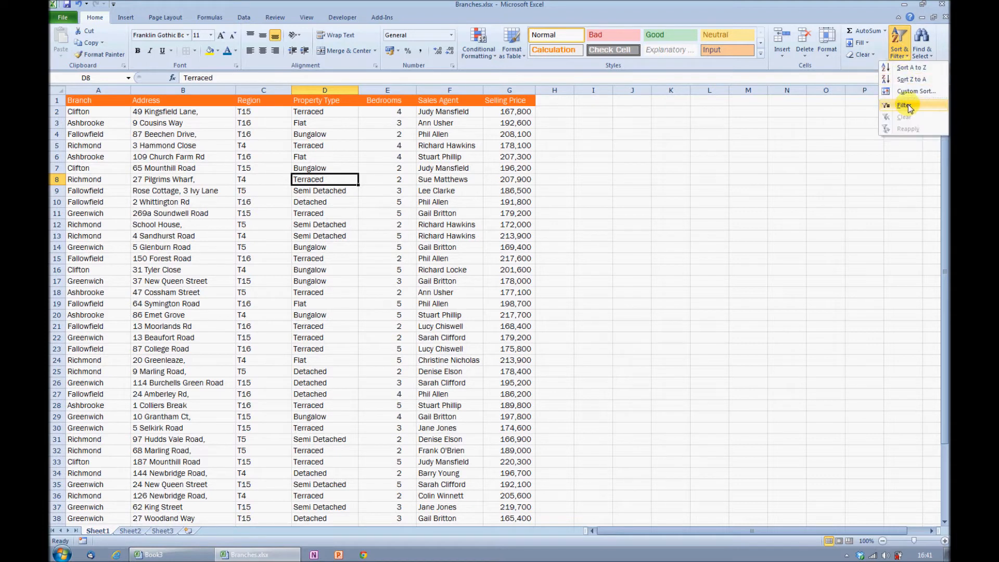
mouse_move(908, 106)
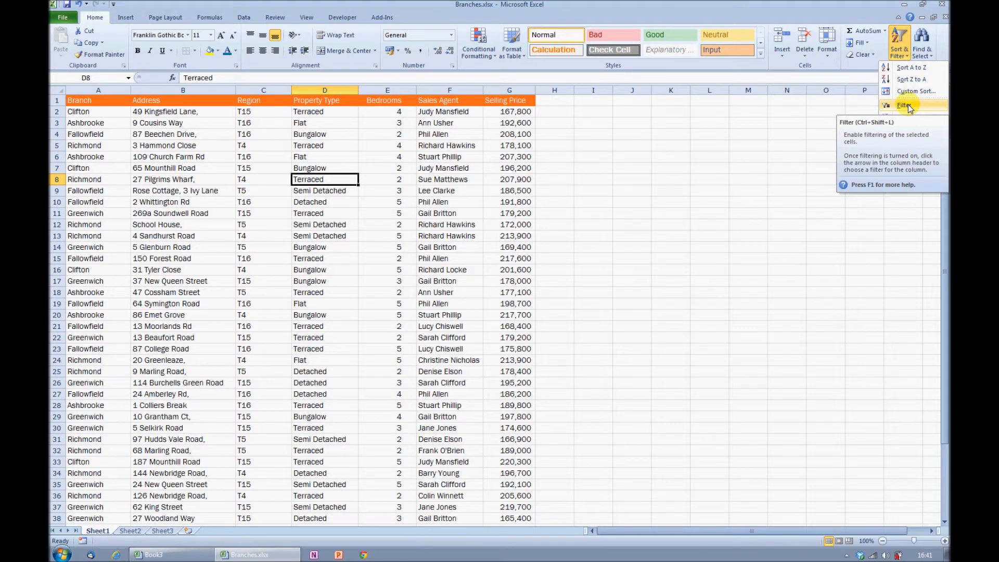
left_click(909, 105)
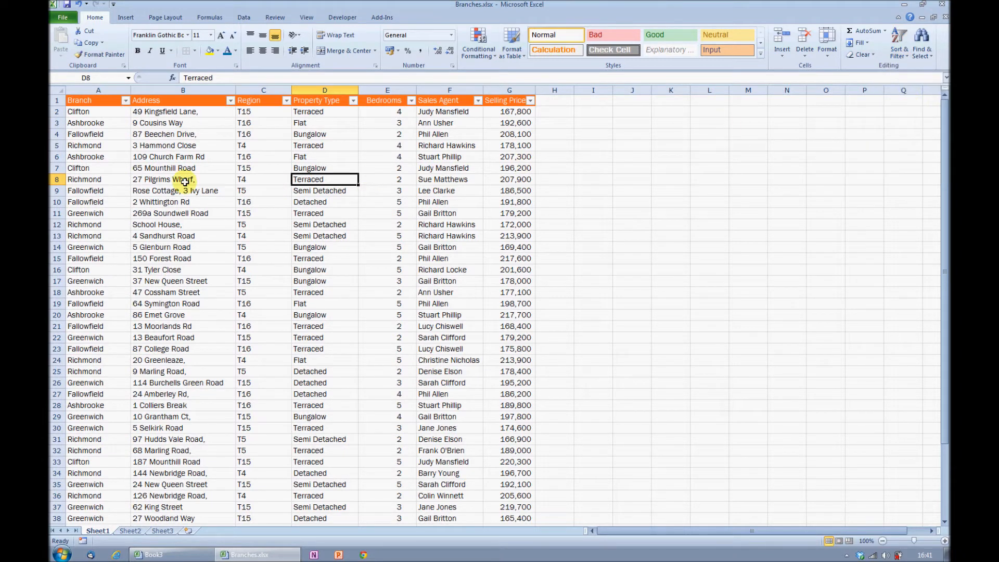
left_click(119, 100)
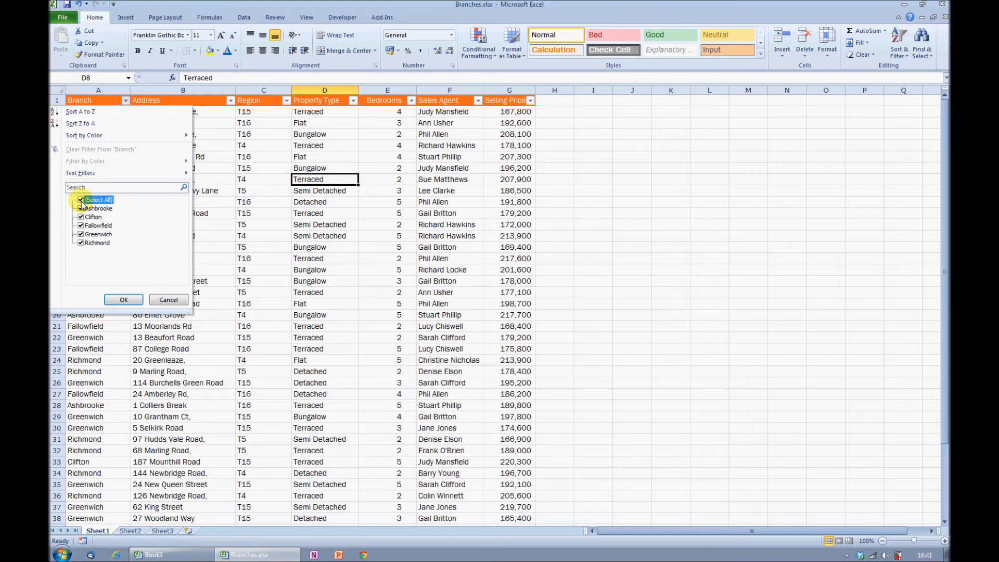
Filter the Branch column to Richmond only, showing 14 of 45 records
left_click(80, 200)
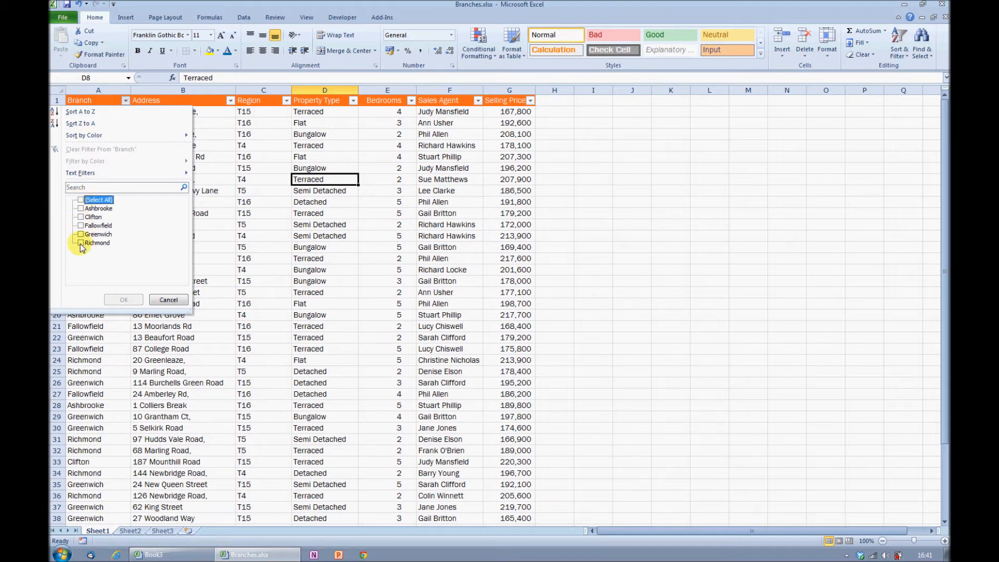
left_click(80, 243)
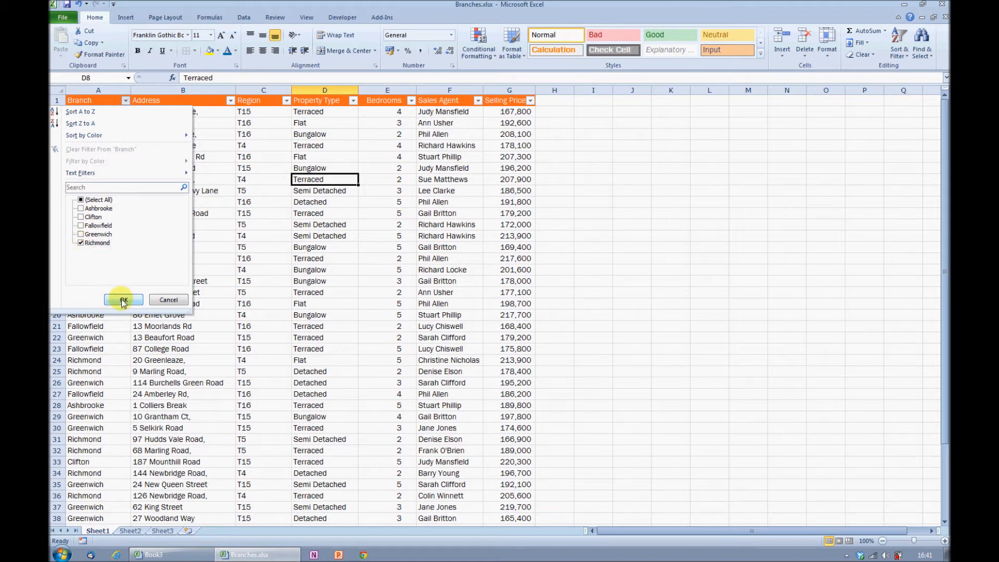
left_click(124, 300)
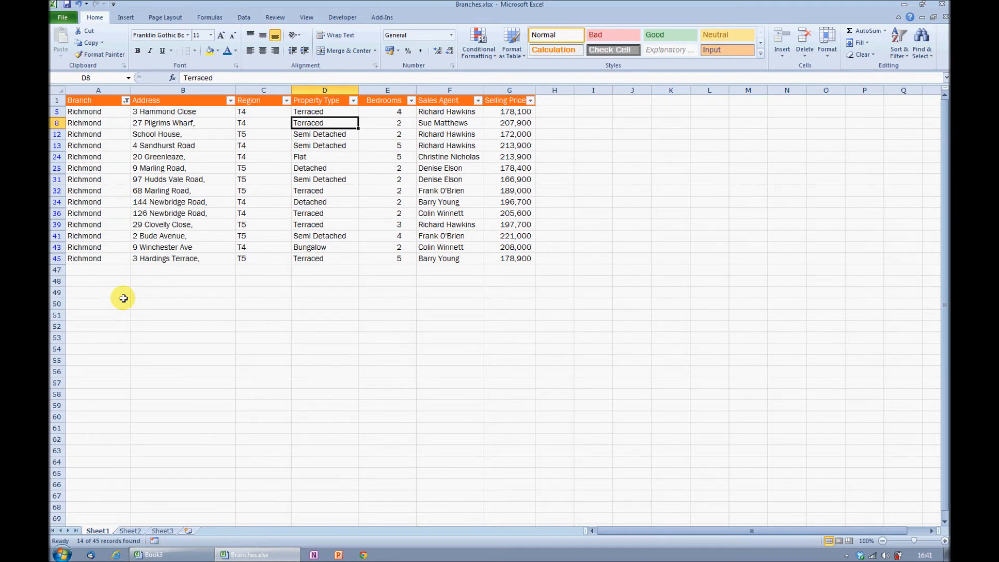
left_click(350, 100)
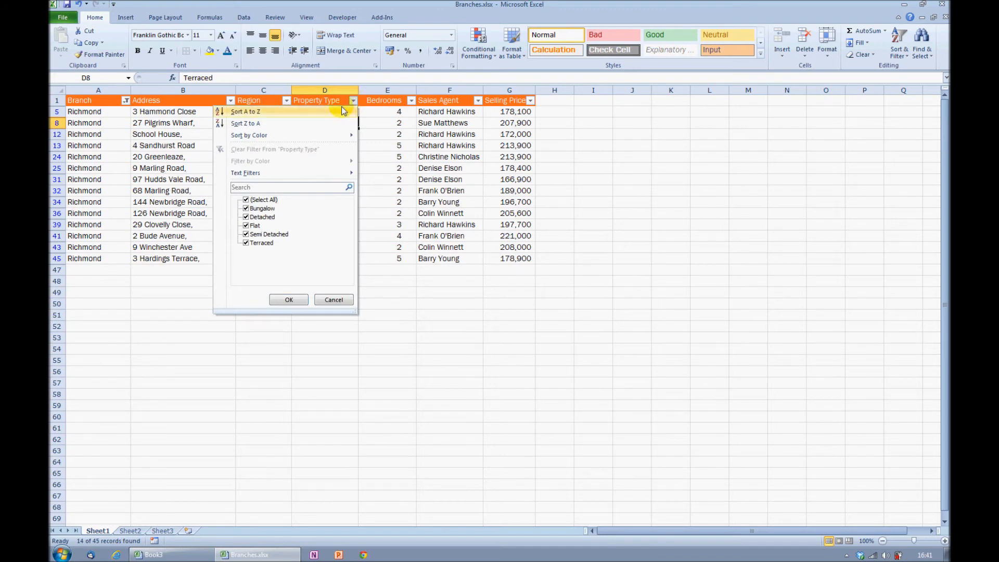
Uncheck Select All in the Property Type filter to begin narrowing to Bungalow
left_click(245, 199)
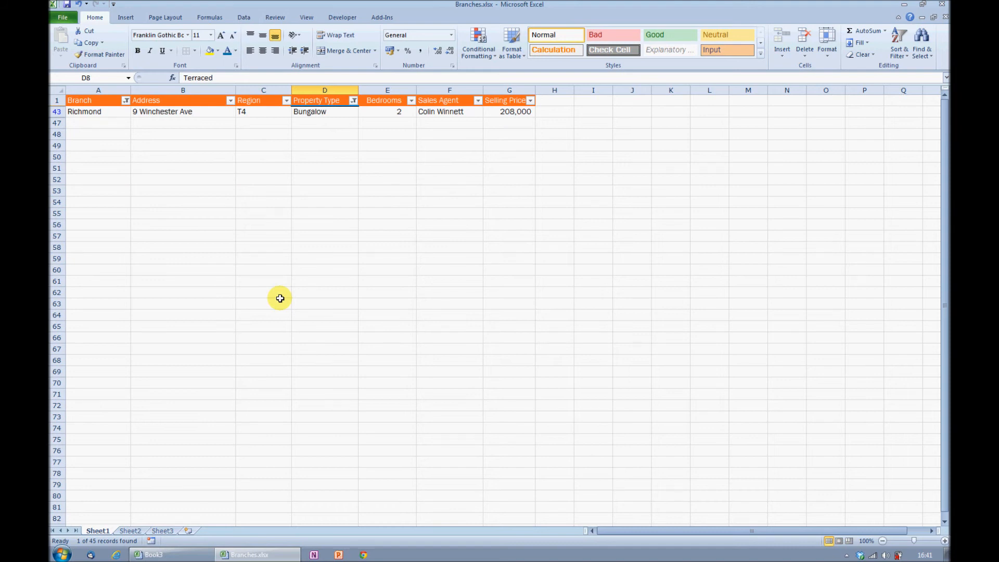
mouse_move(331, 162)
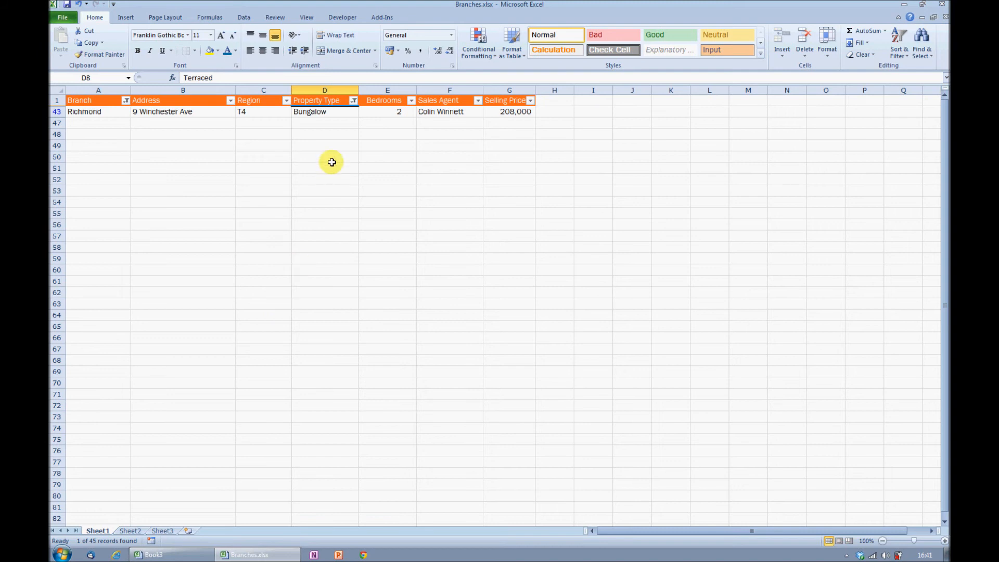
Restore all property types and clear the Branch filter so every row shows
left_click(354, 100)
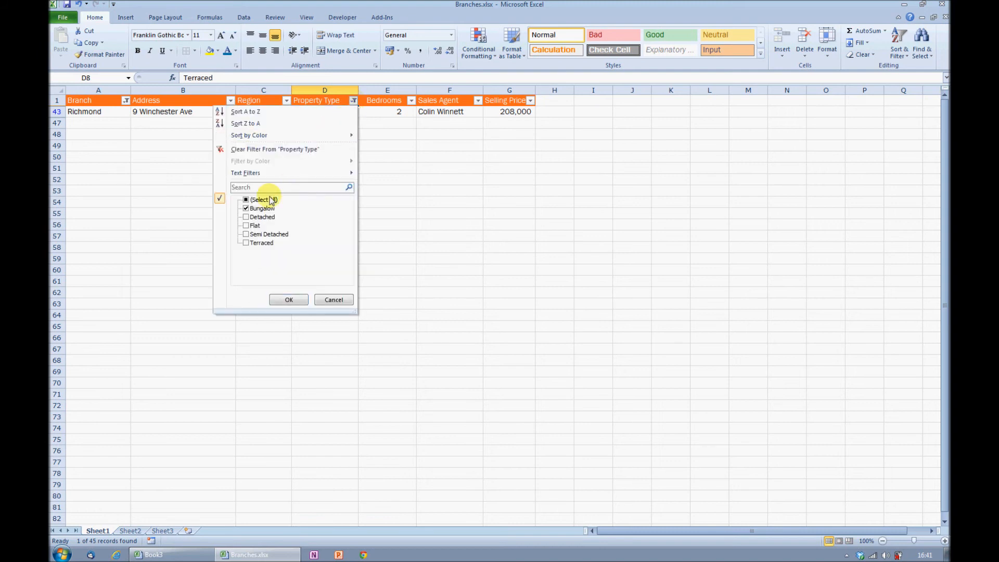
left_click(246, 199)
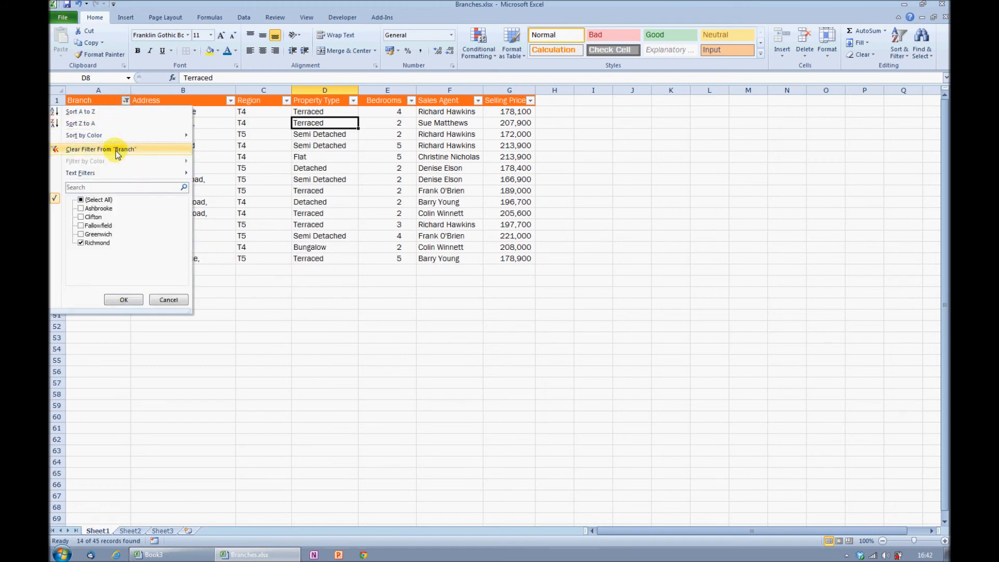
left_click(100, 150)
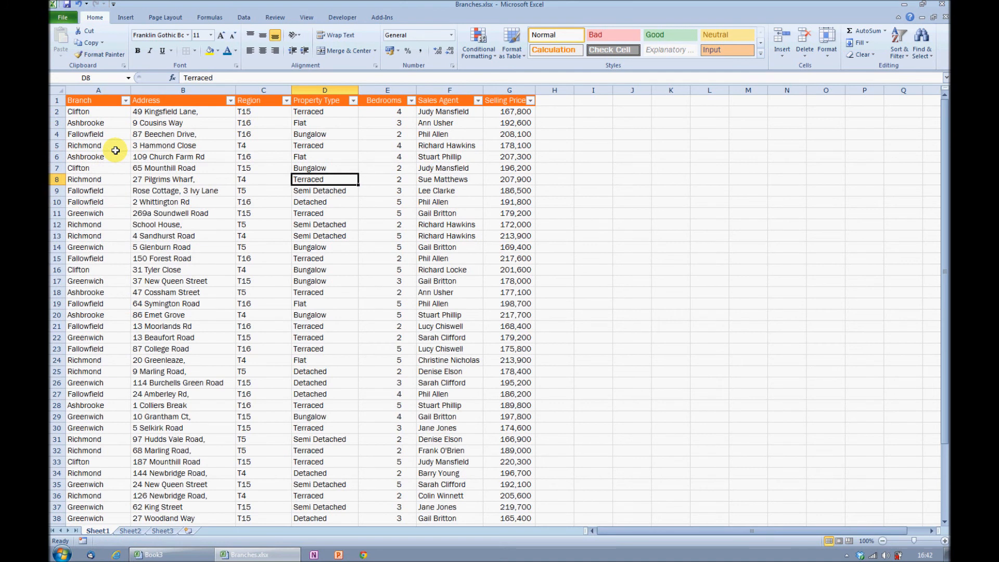